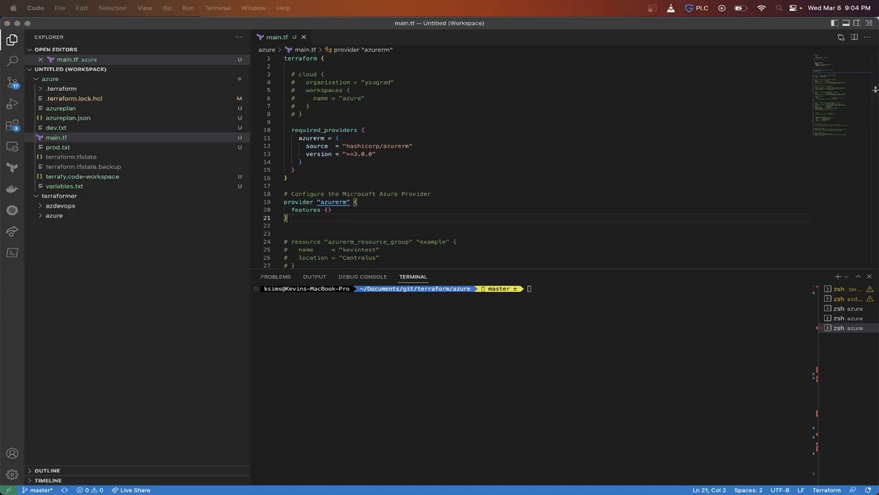
pyautogui.moveTo(584, 453)
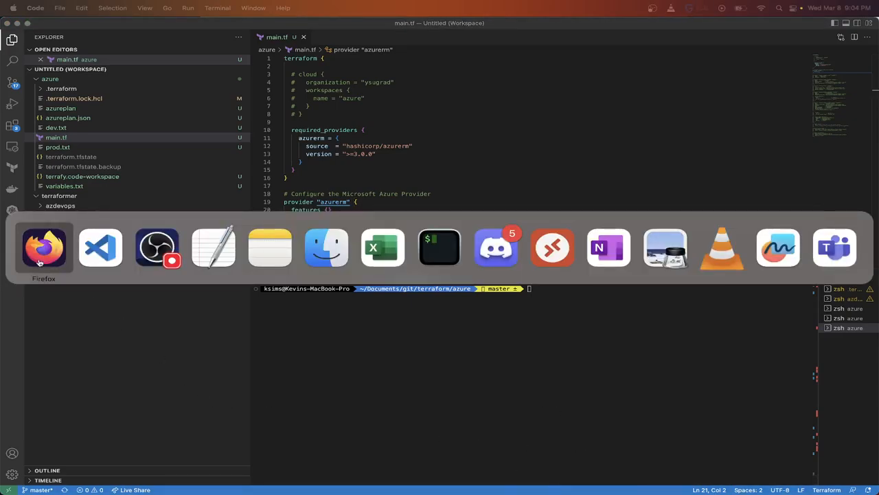
# Step: Bring up Firefox showing the Terraform Registry azurerm_resource_group data source documentation
pyautogui.click(43, 247)
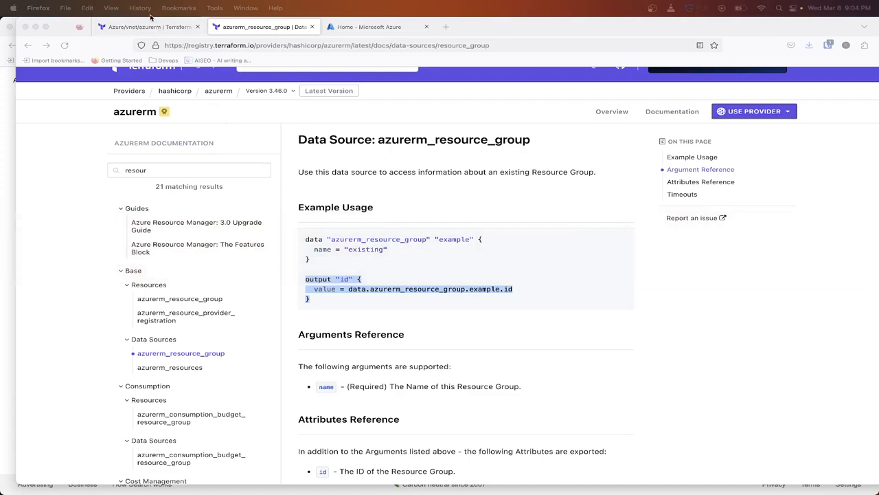
# Step: Select the Azure/vnet/azurerm module's provisioning snippet on its registry page
pyautogui.click(148, 27)
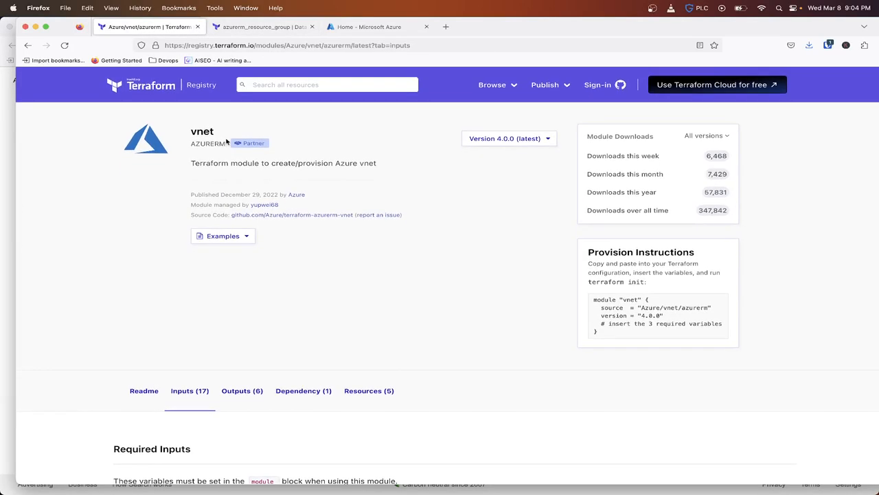
pyautogui.tripleClick(283, 163)
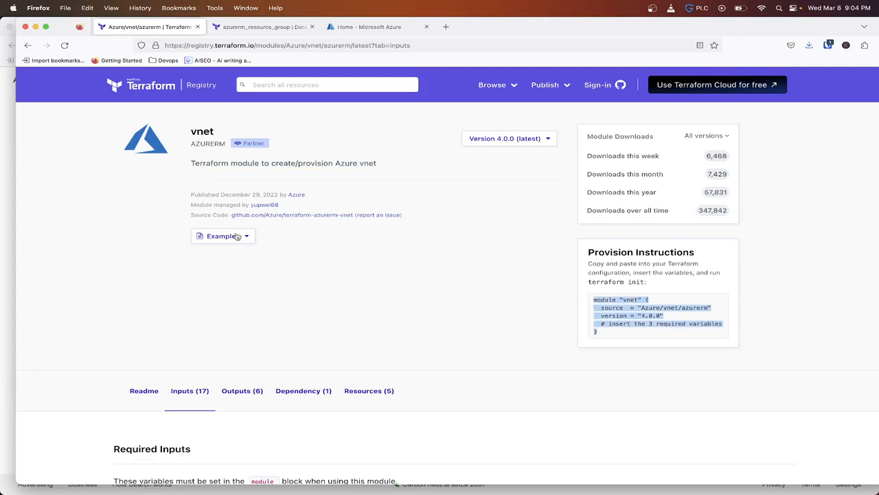
pyautogui.click(222, 236)
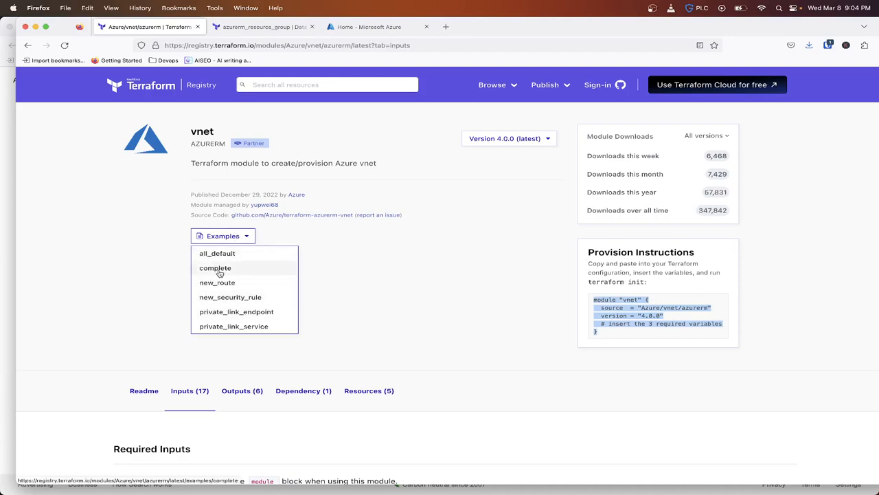
# Step: Copy the resource_group_name required input from the module's Inputs list
pyautogui.scroll(-3)
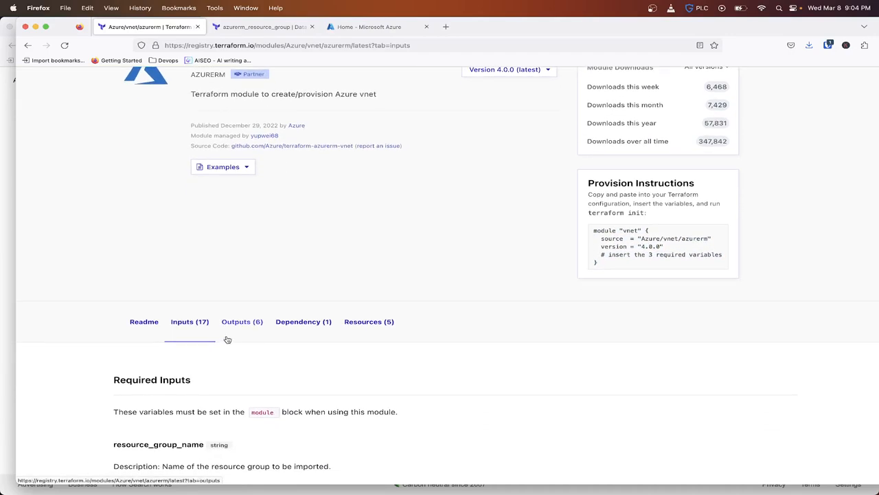
pyautogui.scroll(-3)
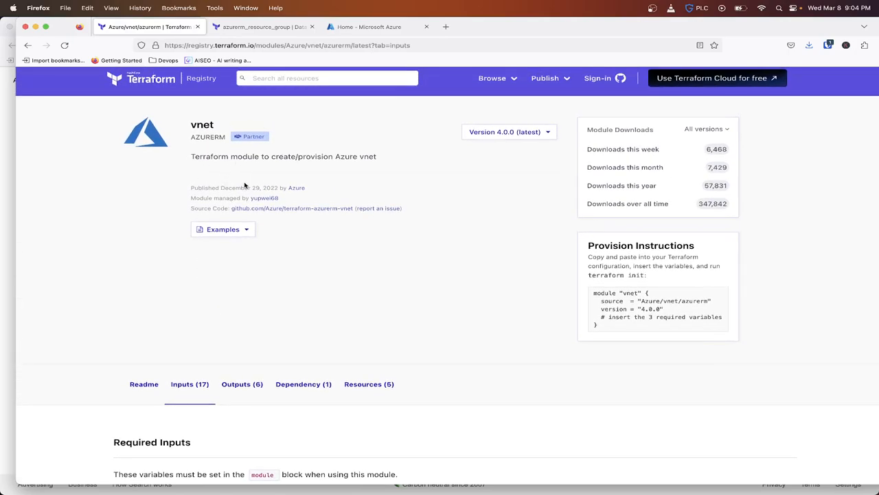
pyautogui.scroll(-3)
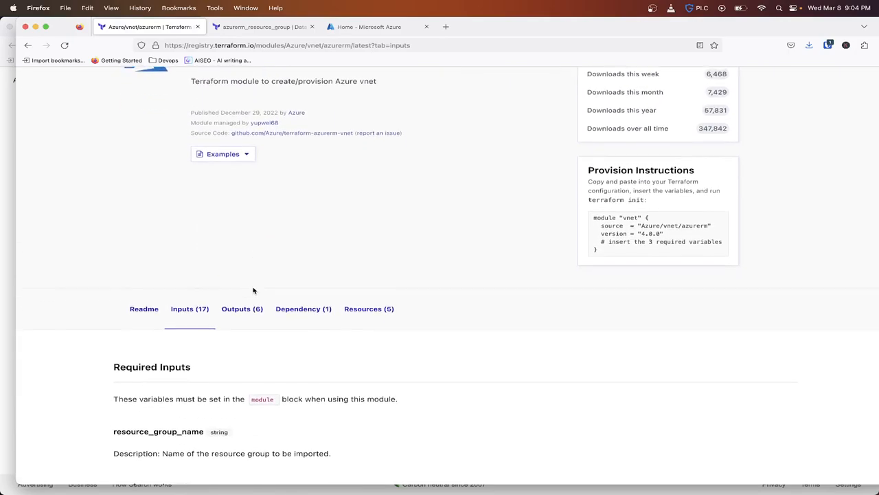
pyautogui.scroll(-3)
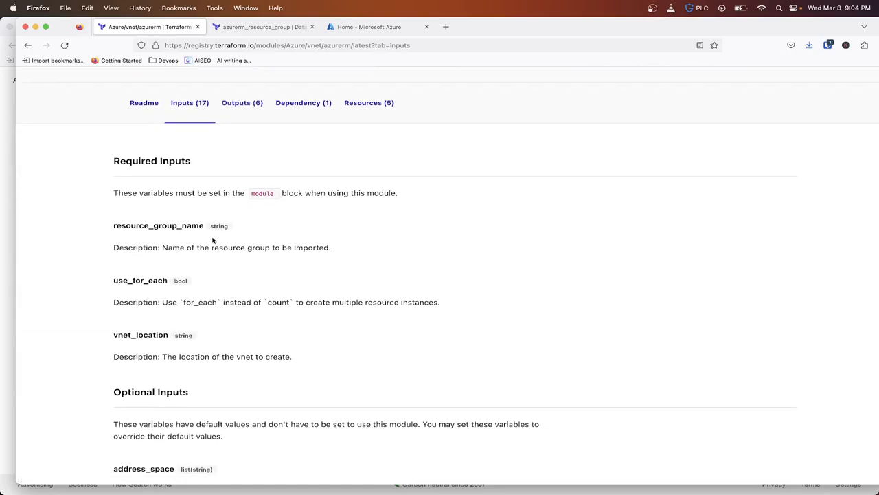
pyautogui.scroll(-3)
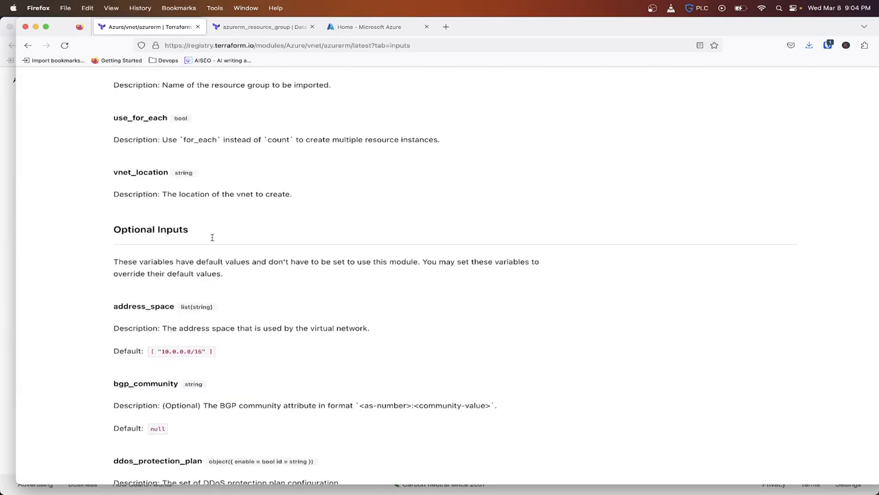
pyautogui.scroll(3)
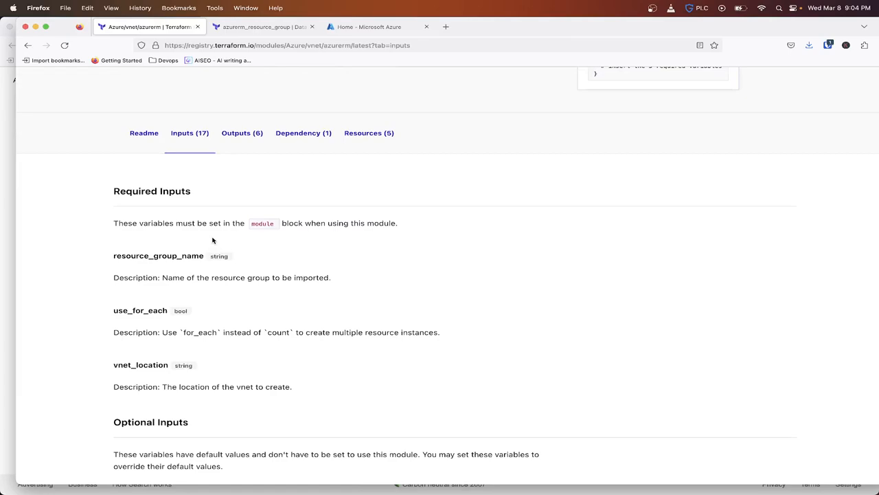
pyautogui.moveTo(162, 255)
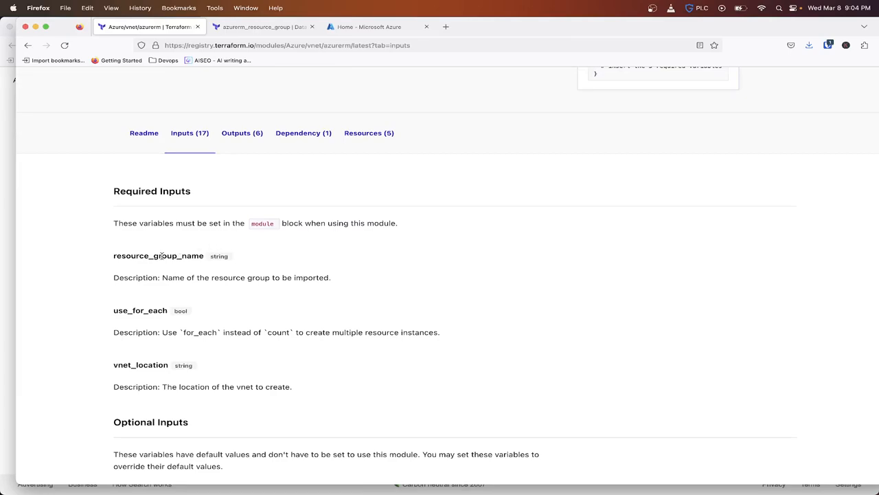
pyautogui.rightClick(158, 256)
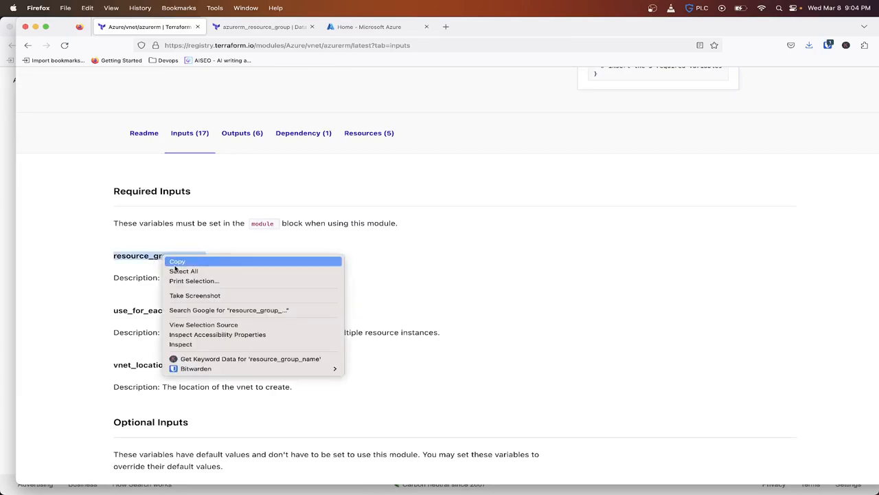
pyautogui.click(378, 27)
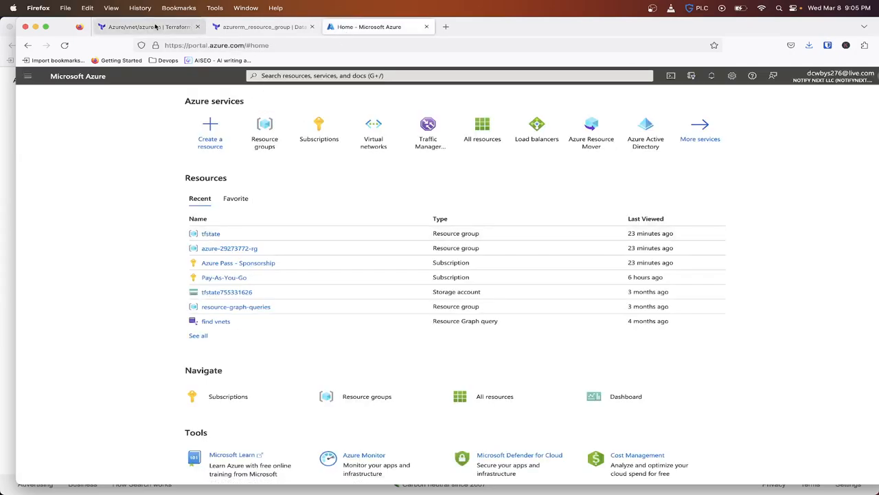
pyautogui.click(149, 26)
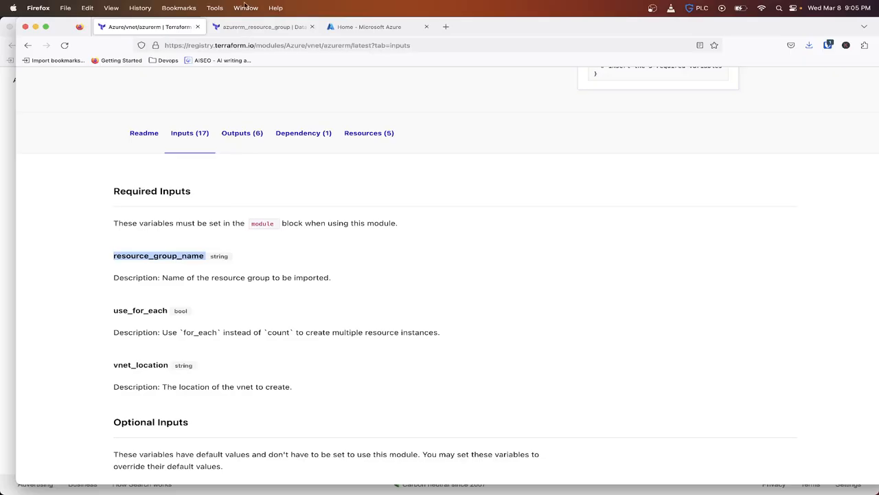
# Step: Copy required inputs use_for_each and vnet_location into main.tf's module "vnet" block
pyautogui.click(261, 27)
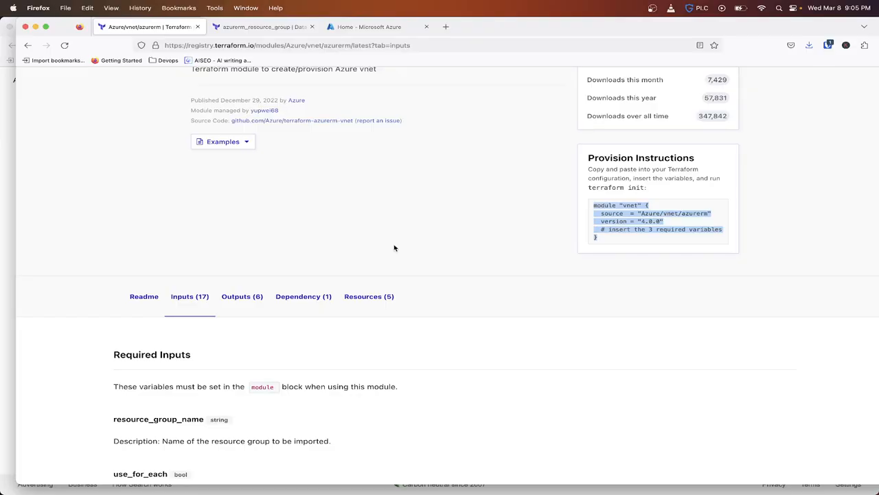
pyautogui.scroll(-3)
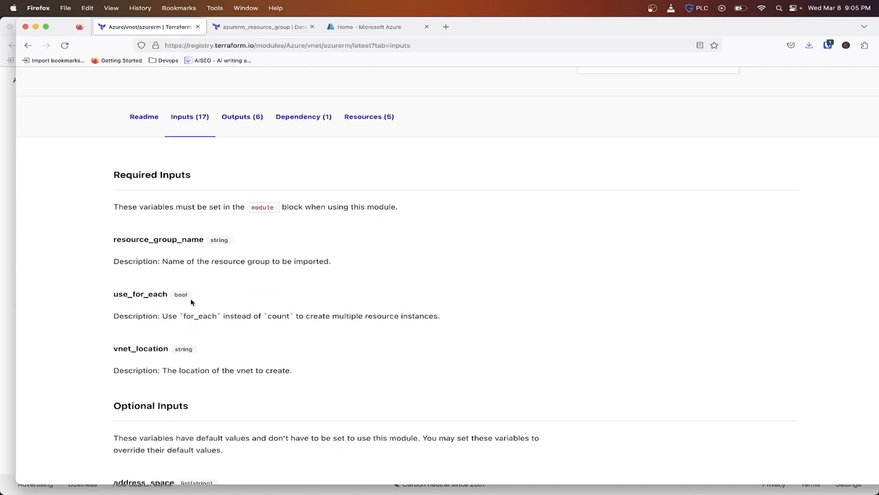
pyautogui.doubleClick(158, 239)
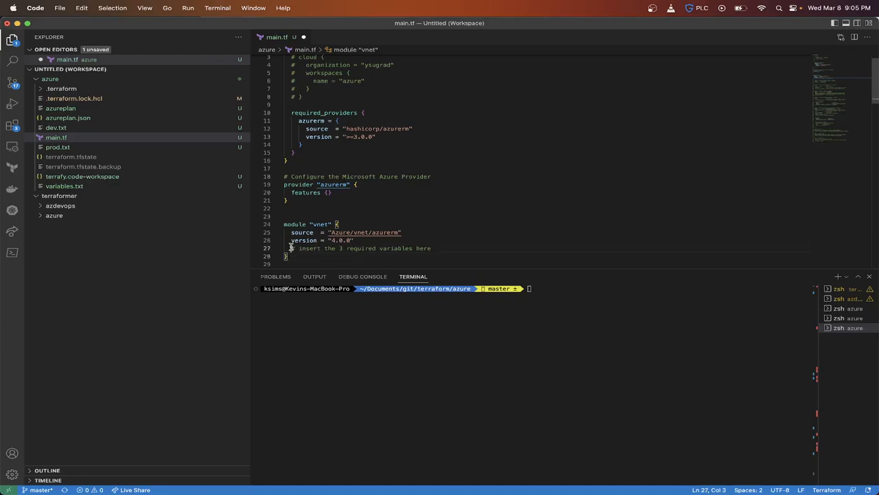
pyautogui.moveTo(292, 248); pyautogui.dragTo(431, 248)
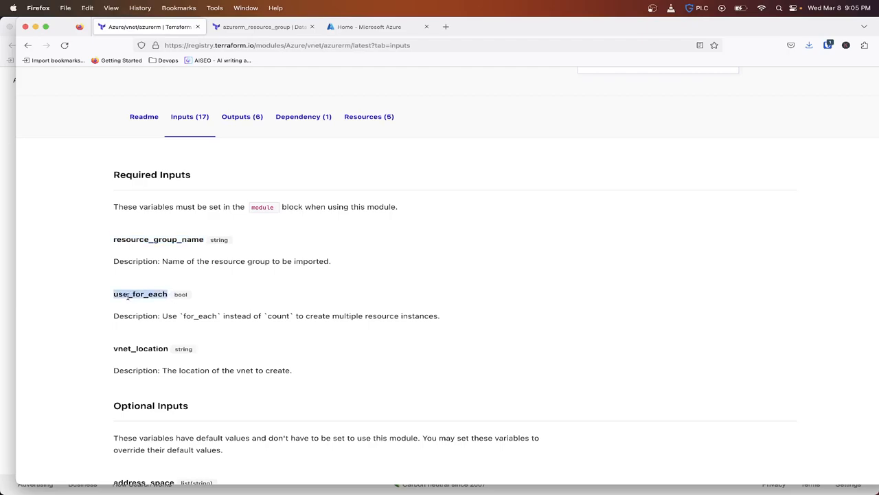
pyautogui.rightClick(140, 299)
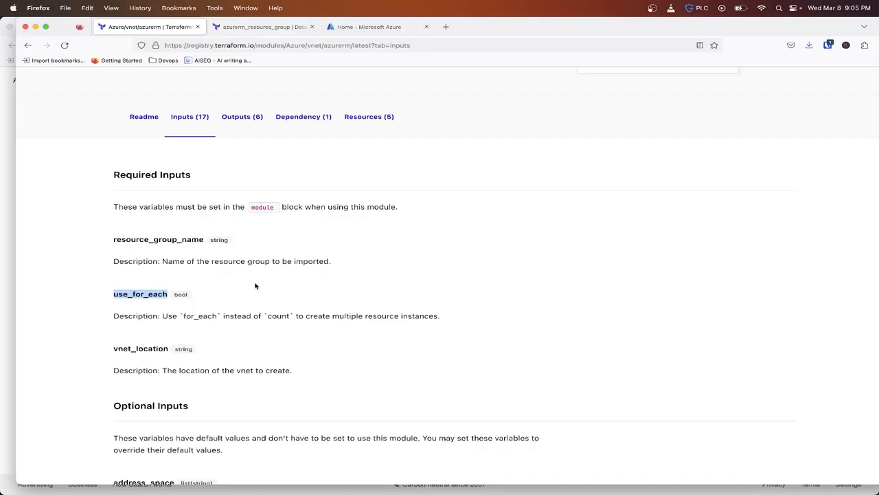
pyautogui.doubleClick(140, 348)
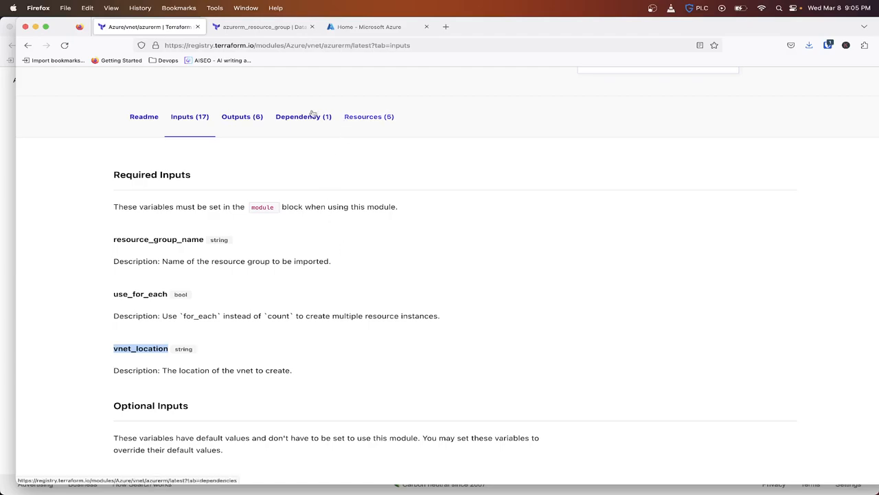
pyautogui.click(261, 27)
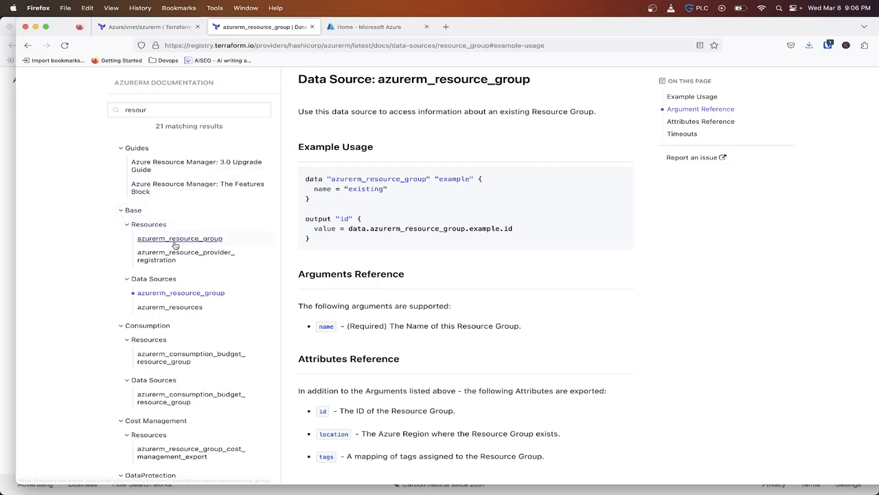
# Step: Review the azurerm_resource_group resource example, then copy the data source's example block
pyautogui.click(180, 238)
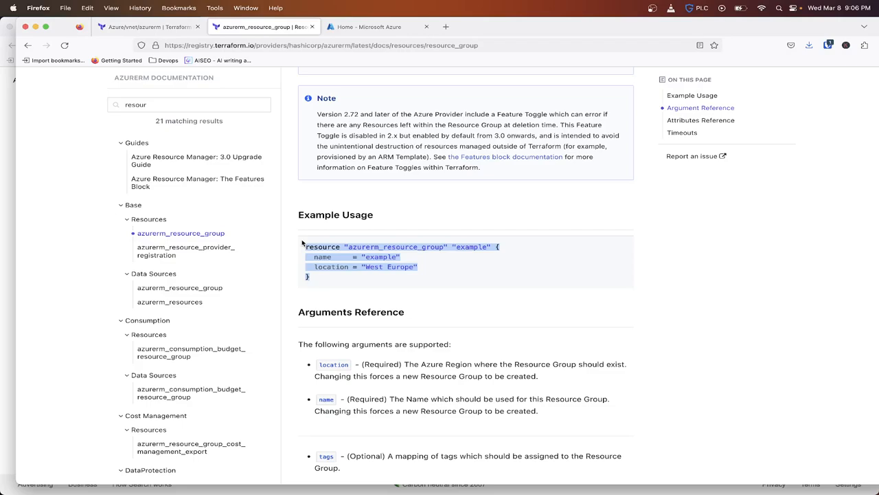
pyautogui.moveTo(303, 259)
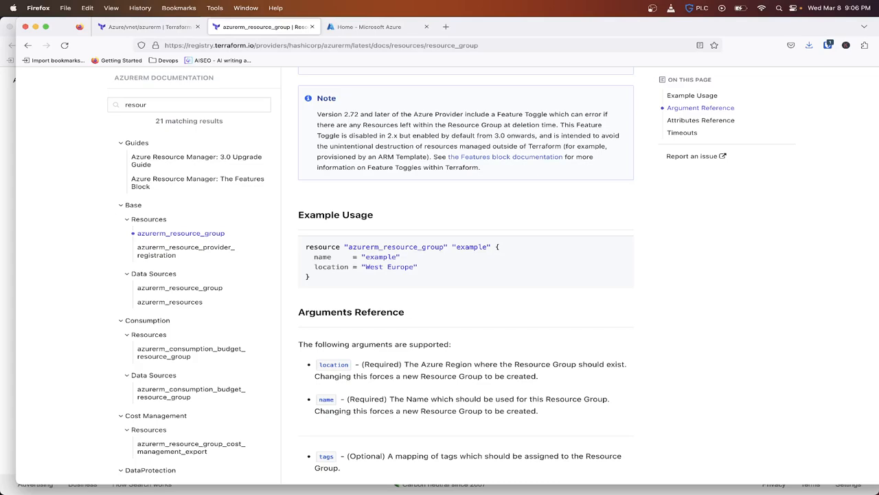
pyautogui.moveTo(423, 256)
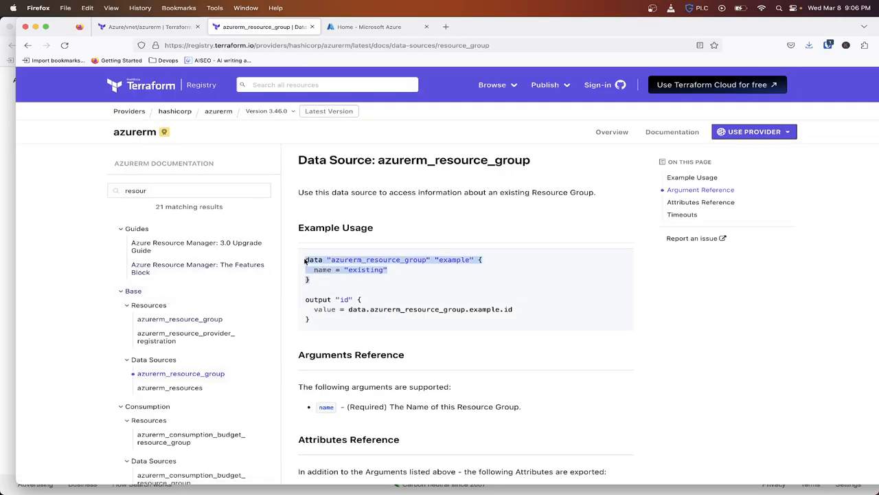
pyautogui.click(357, 269)
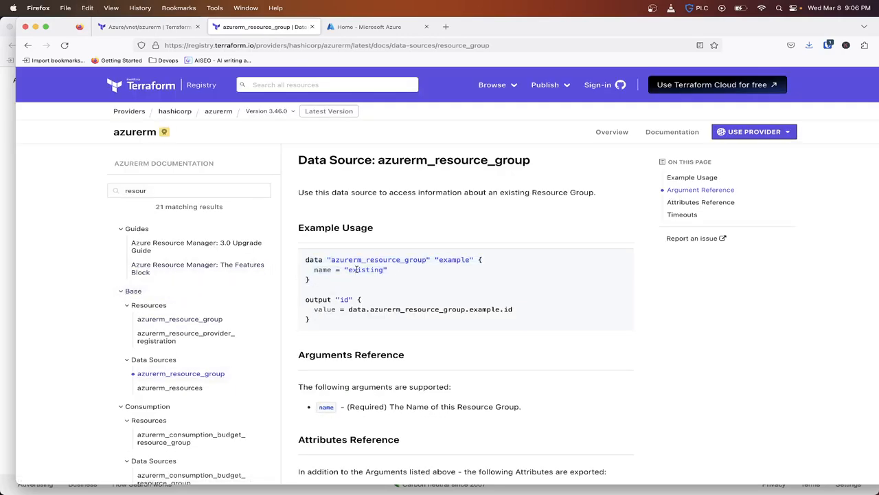
pyautogui.scroll(-3)
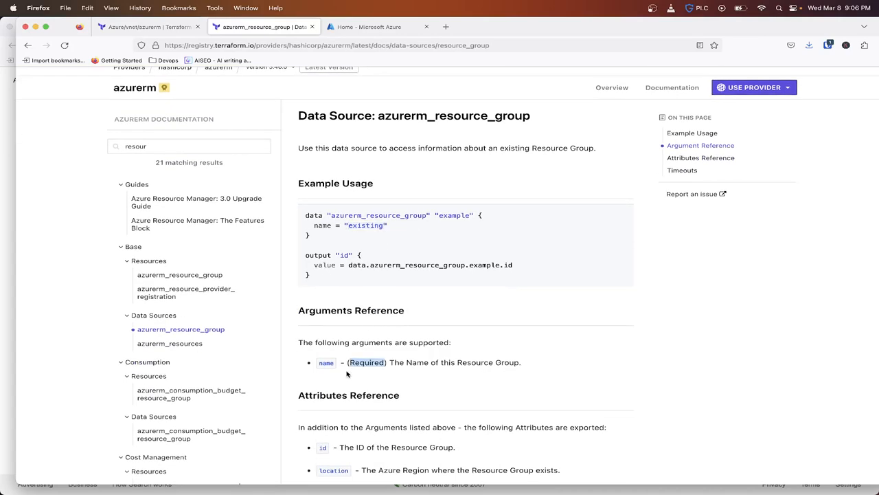
pyautogui.scroll(-3)
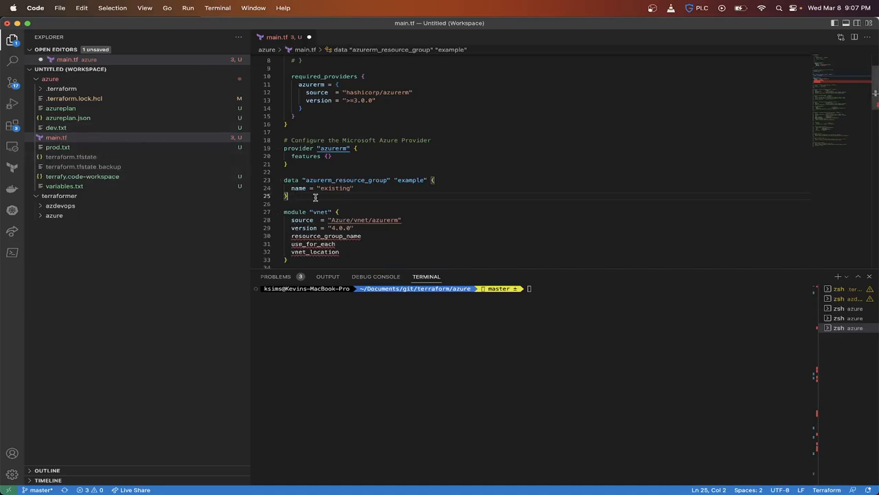
# Step: Rename the data source to main and set resource_group_name to data.azurerm_resource_group.main.name
pyautogui.doubleClick(411, 180)
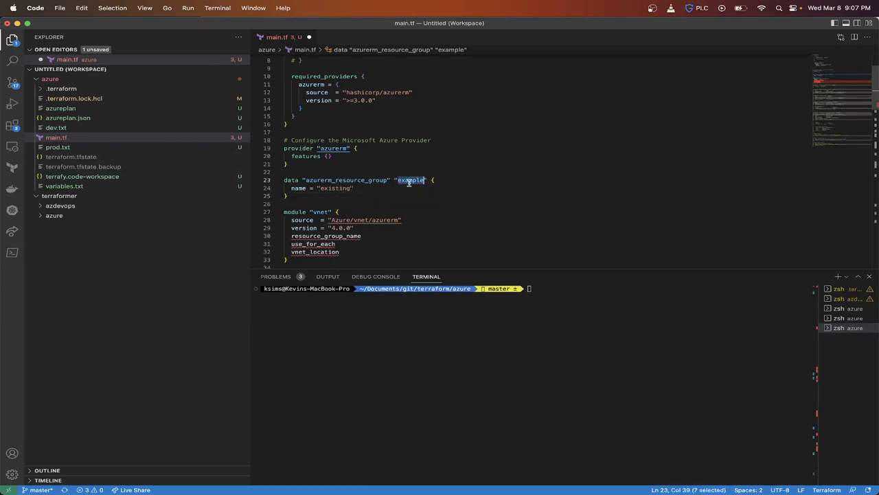
pyautogui.write('main')
pyautogui.click(547, 236)
pyautogui.write(' =')
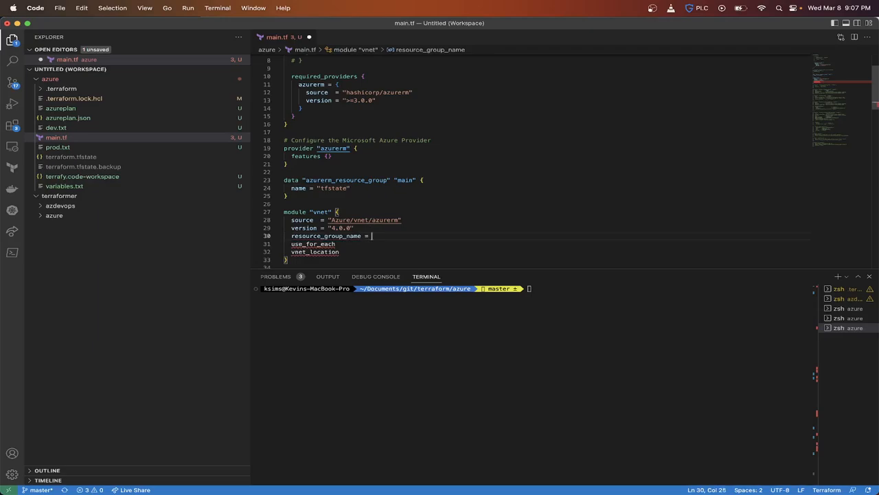
pyautogui.write('data.azurerm_resource_group.main')
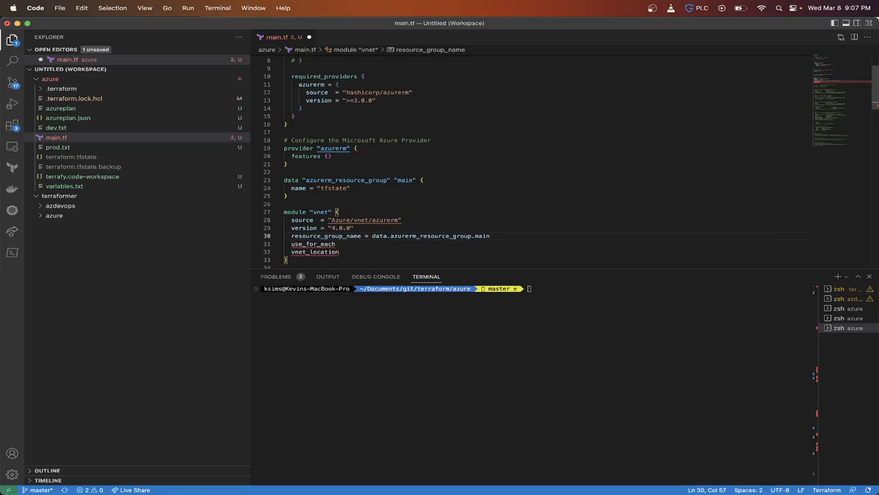
pyautogui.write('.name')
pyautogui.click(547, 244)
pyautogui.write(' =')
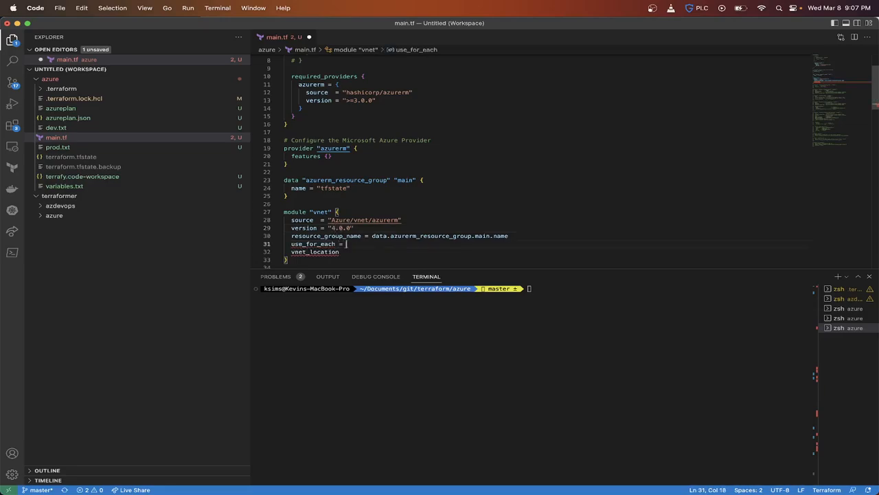
# Step: Set use_for_each = true and vnet_location = data.azurerm_resource_group.main.location
pyautogui.write('true')
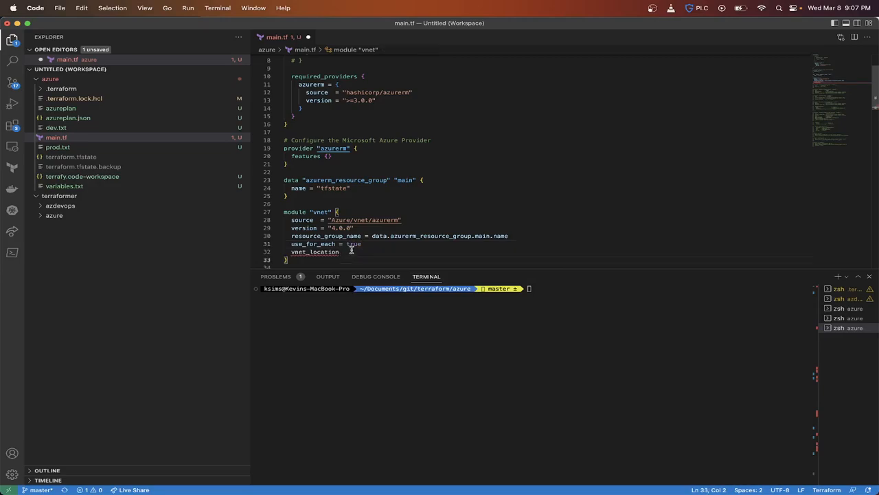
pyautogui.write('=')
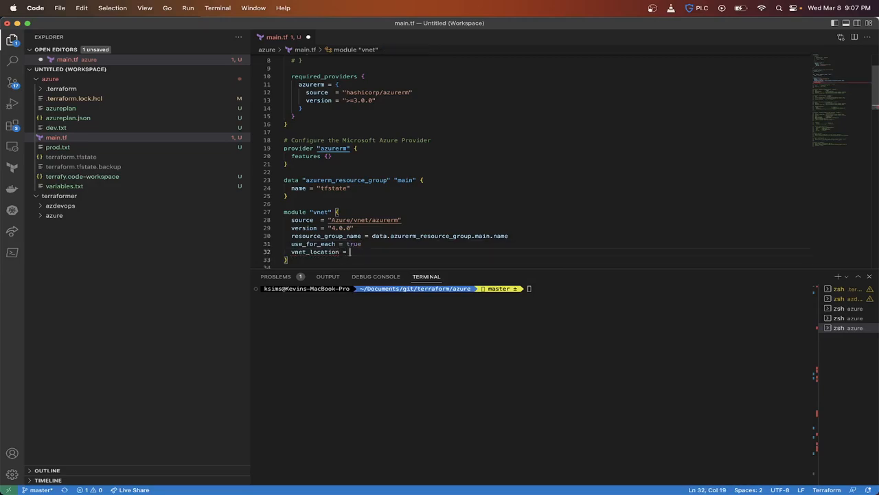
pyautogui.write('data.azurerm_resource_group.main.')
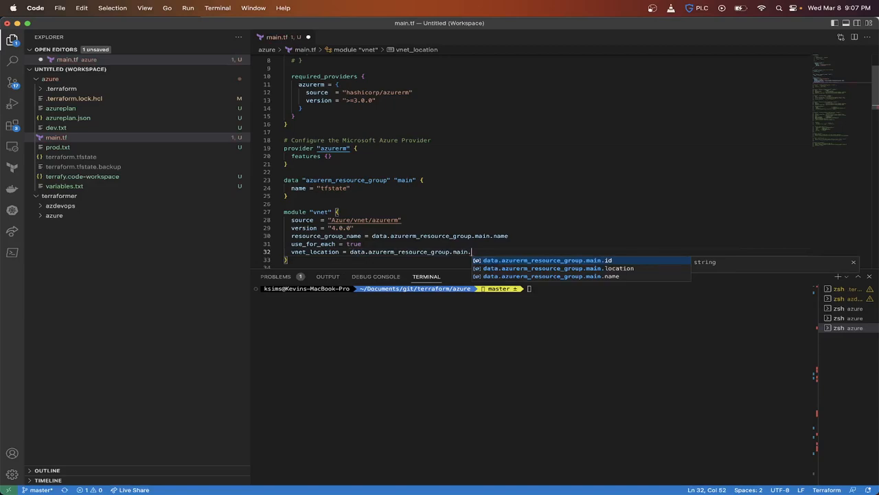
pyautogui.write('location')
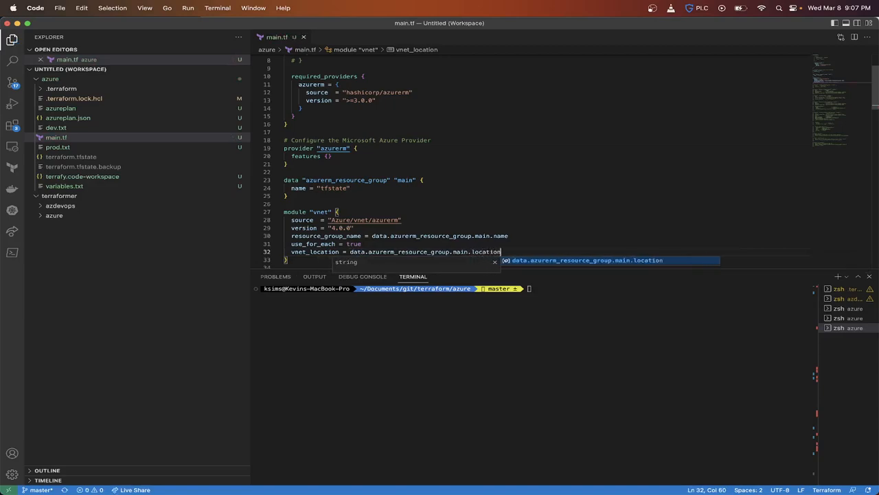
pyautogui.click(397, 333)
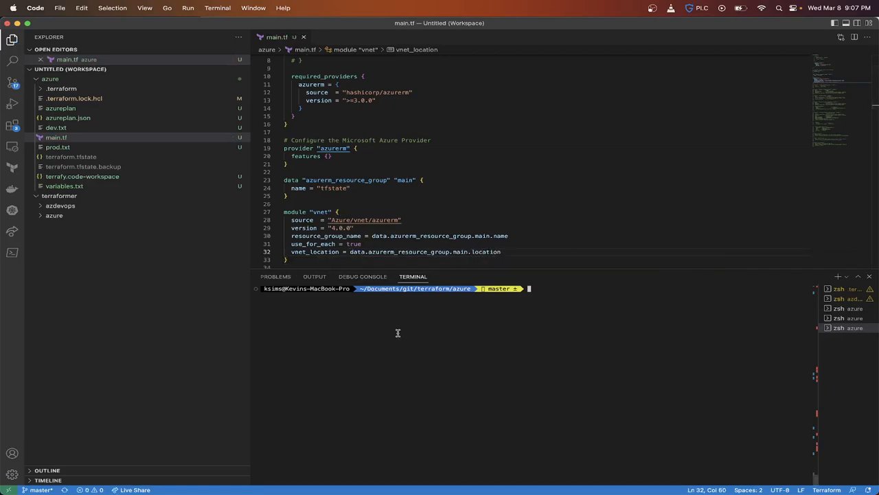
# Step: Run terraform init and terraform plan, which reports 4 resources to add
pyautogui.write('te')
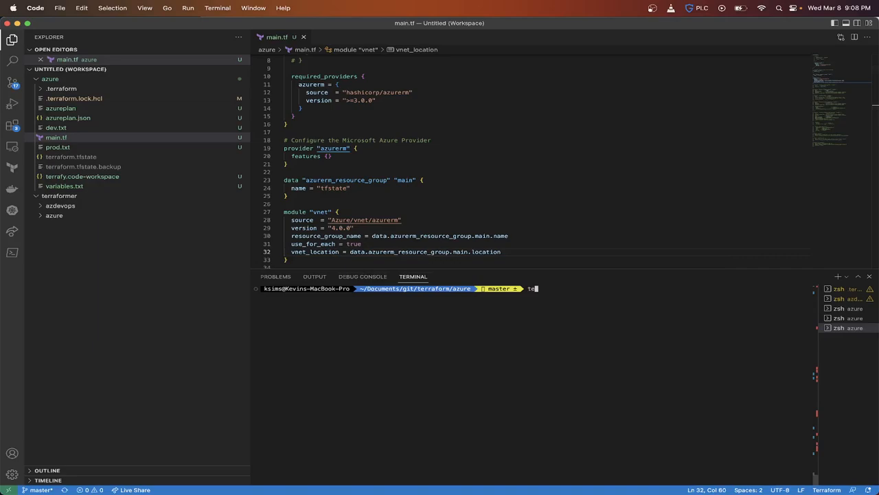
pyautogui.write('rraform init')
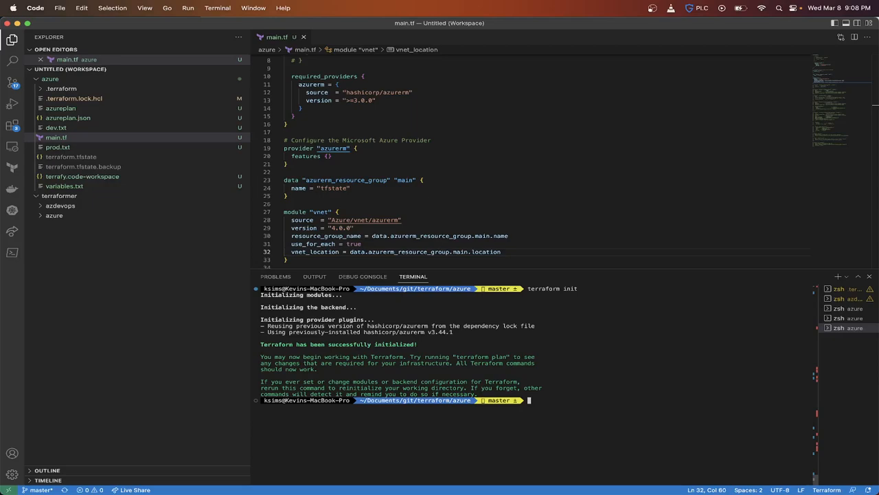
pyautogui.moveTo(435, 353)
pyautogui.write('t')
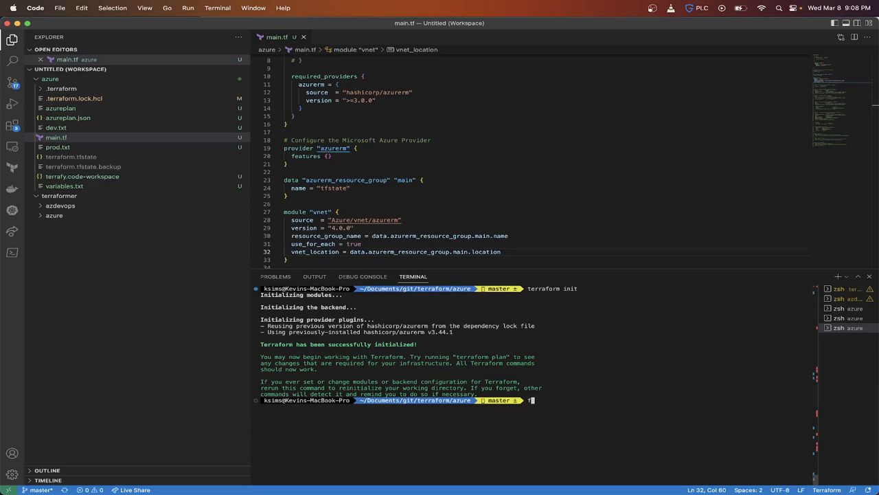
pyautogui.write('erraform apply -auto')
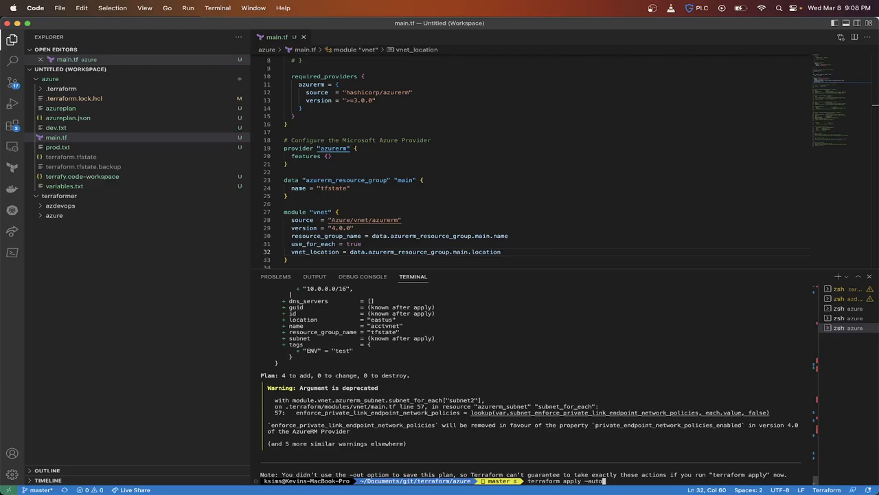
# Step: Run terraform apply -auto-approve and scroll through the plan, picking out the tfstate group name
pyautogui.write('-approve')
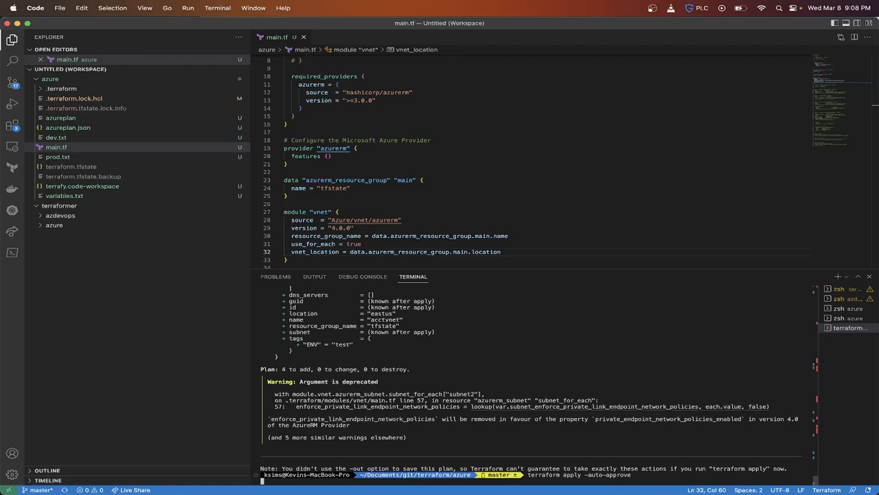
pyautogui.scroll(-3)
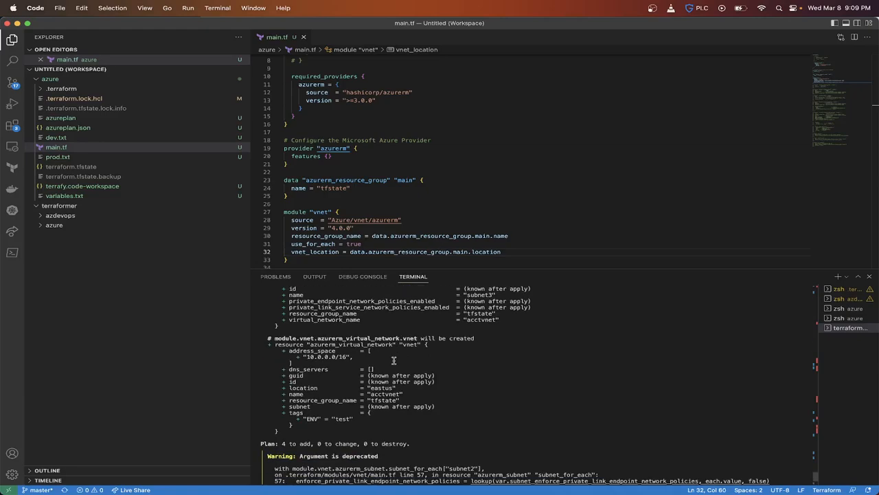
pyautogui.scroll(-3)
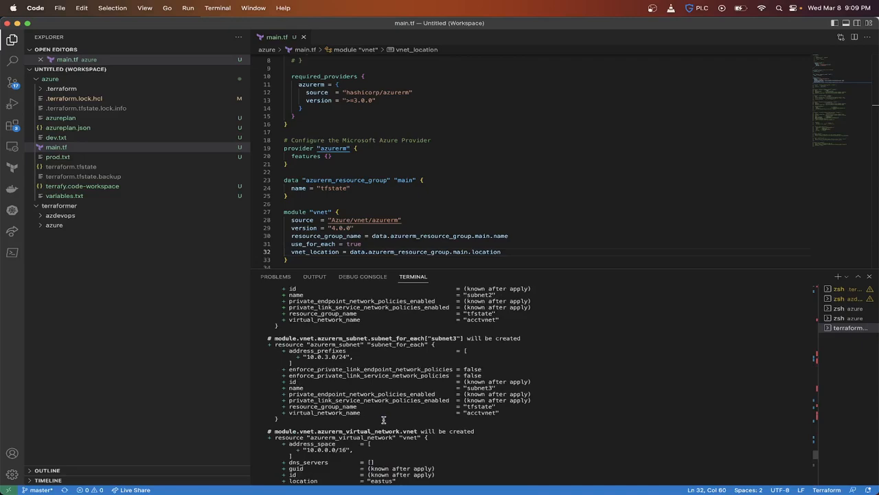
pyautogui.scroll(-3)
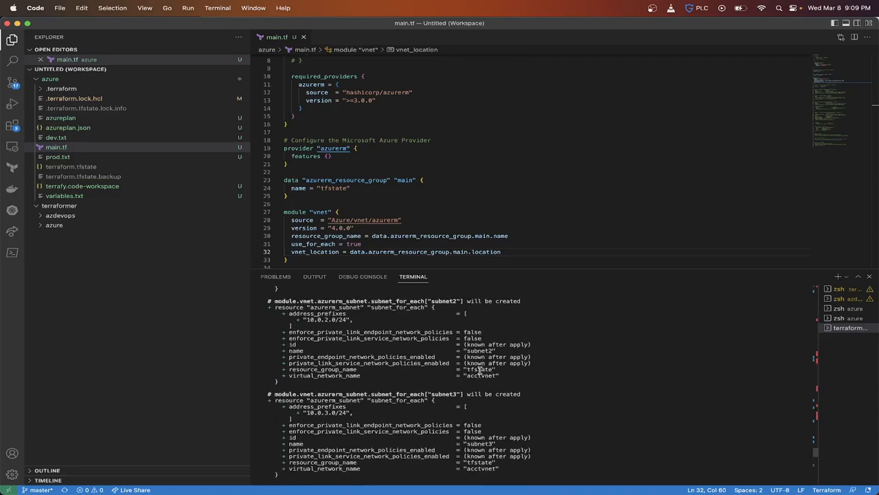
pyautogui.doubleClick(479, 369)
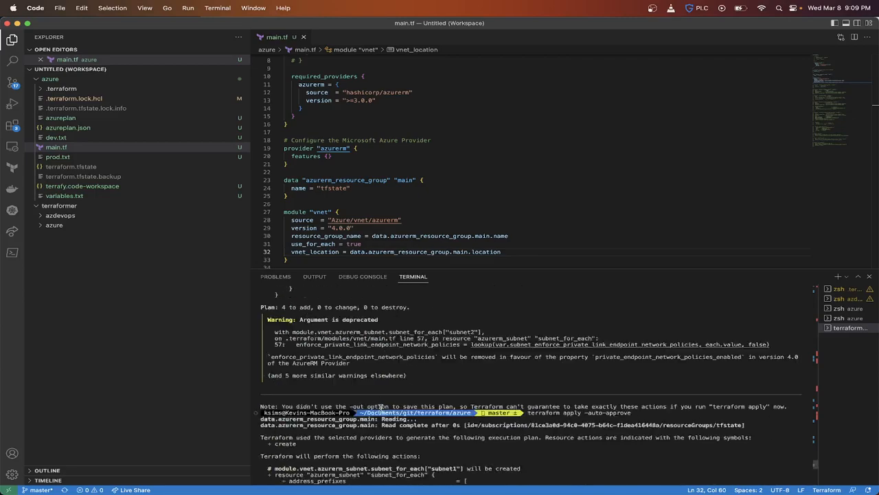
pyautogui.scroll(-3)
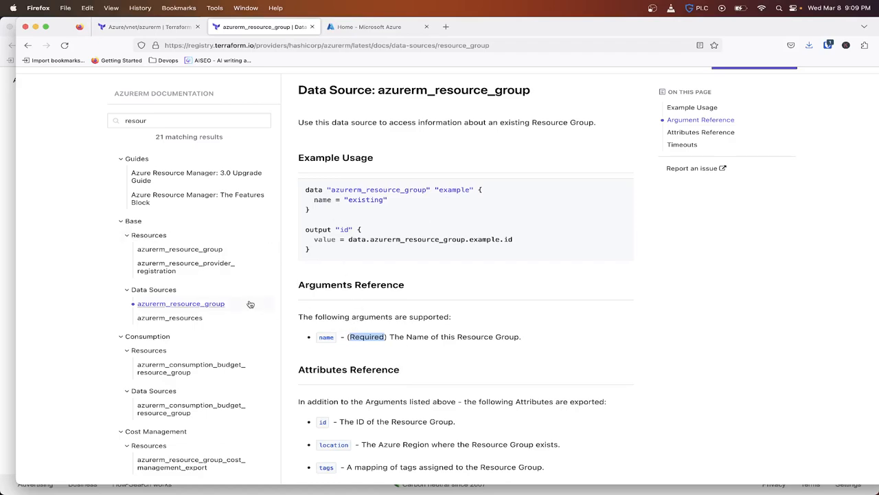
# Step: Open the tfstate resource group from the Azure portal home page's recent resources
pyautogui.click(374, 27)
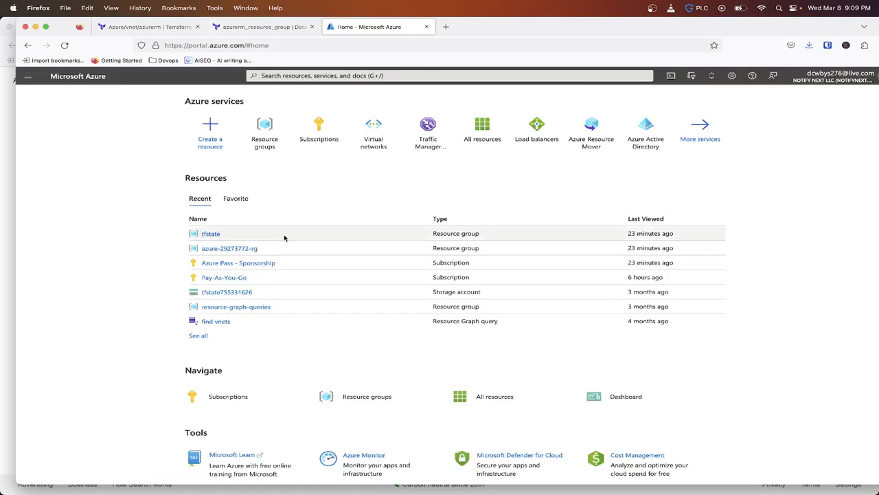
pyautogui.click(211, 233)
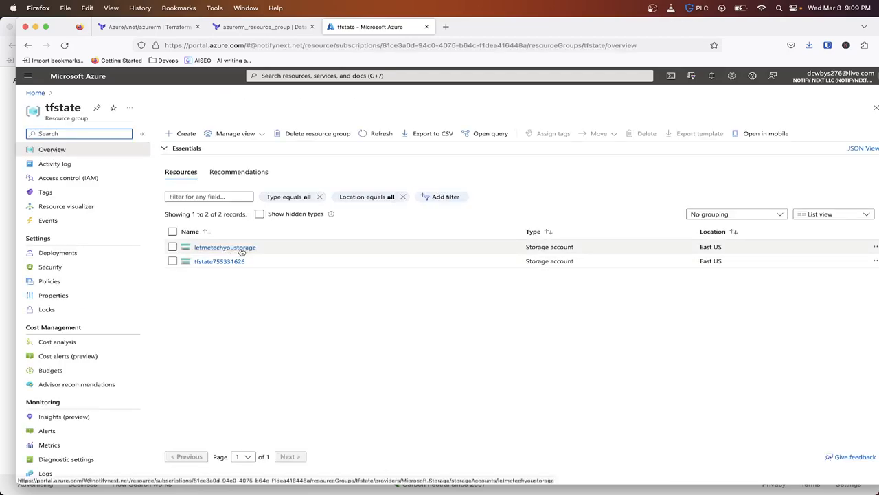
pyautogui.moveTo(181, 123)
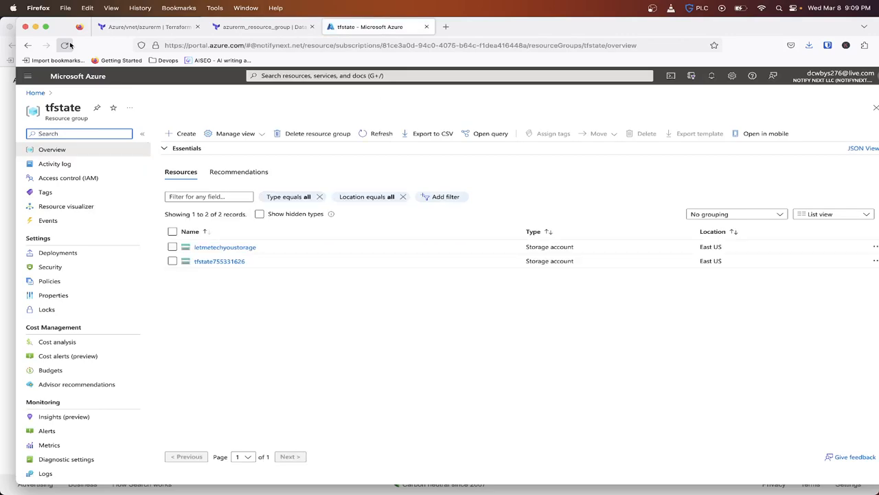
pyautogui.moveTo(68, 355)
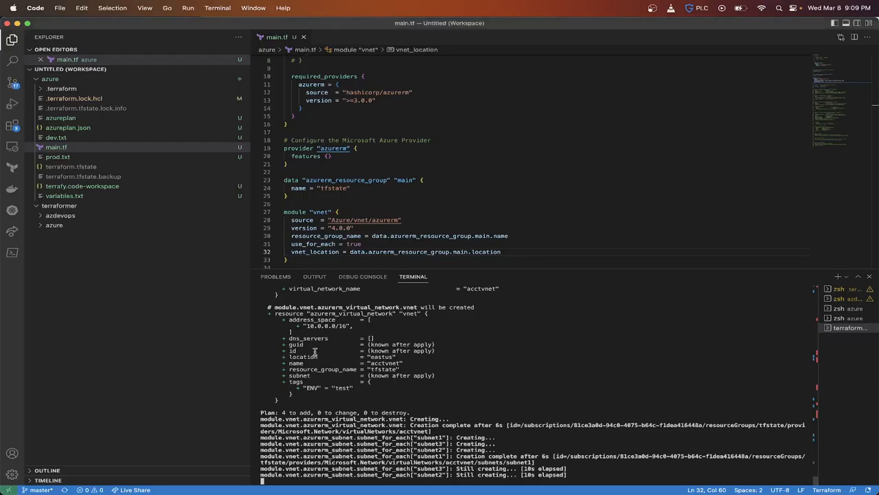
pyautogui.scroll(-3)
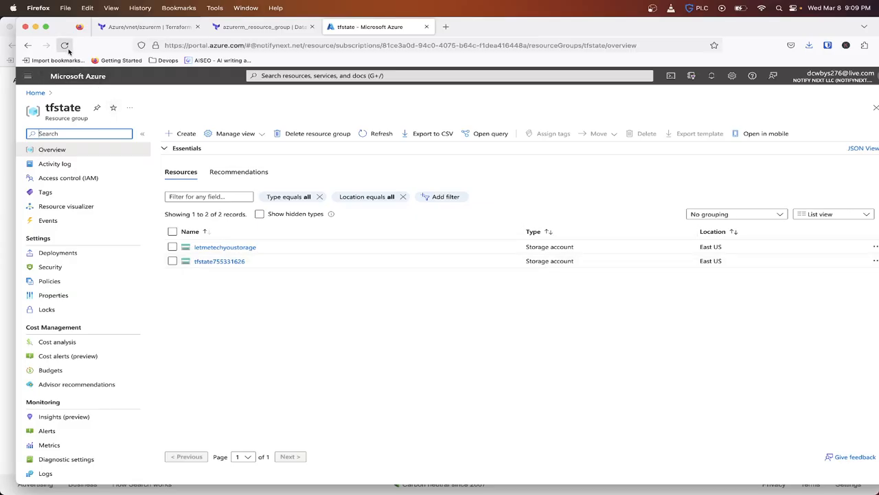
# Step: Refresh tfstate, open the new acctvnet virtual network, then return to the registry docs
pyautogui.click(66, 45)
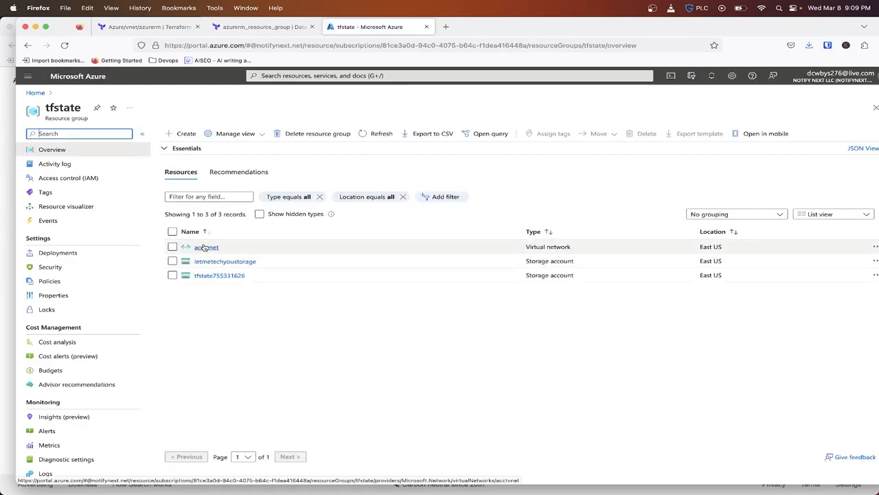
pyautogui.click(206, 247)
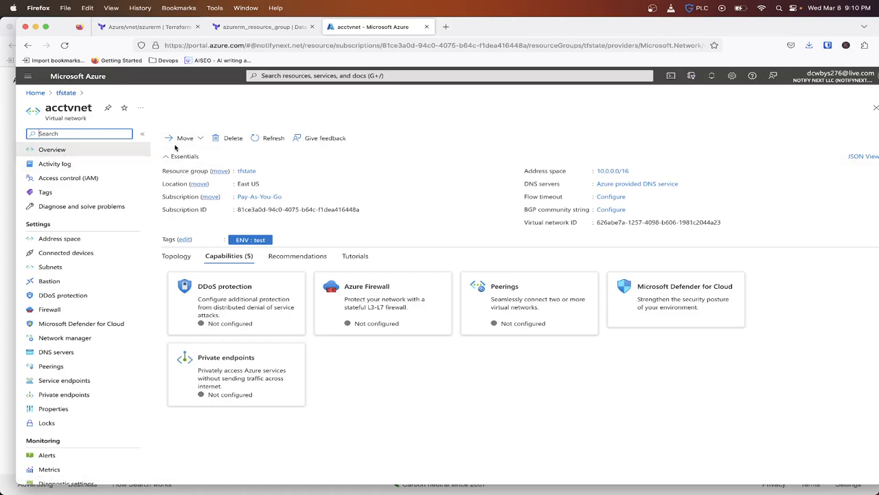
pyautogui.moveTo(155, 204)
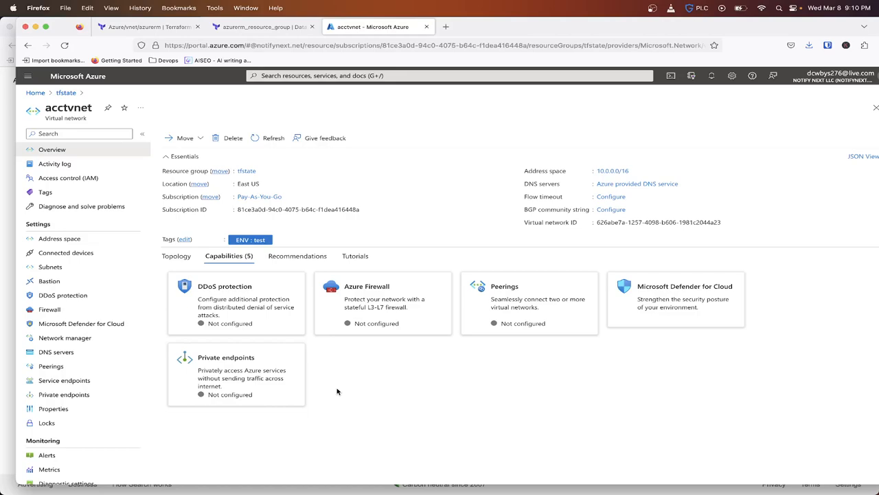
pyautogui.click(261, 27)
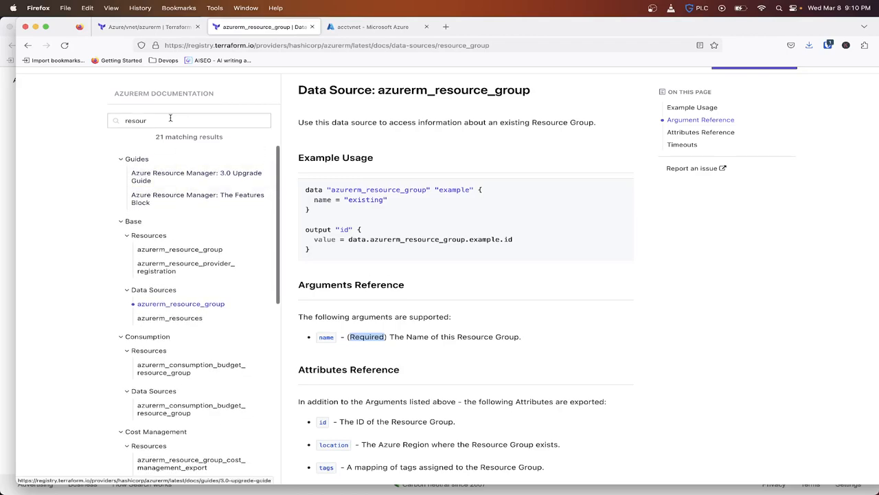
# Step: Search the AzureRM docs for 'virtual network' and scroll to the Network results
pyautogui.write('vi')
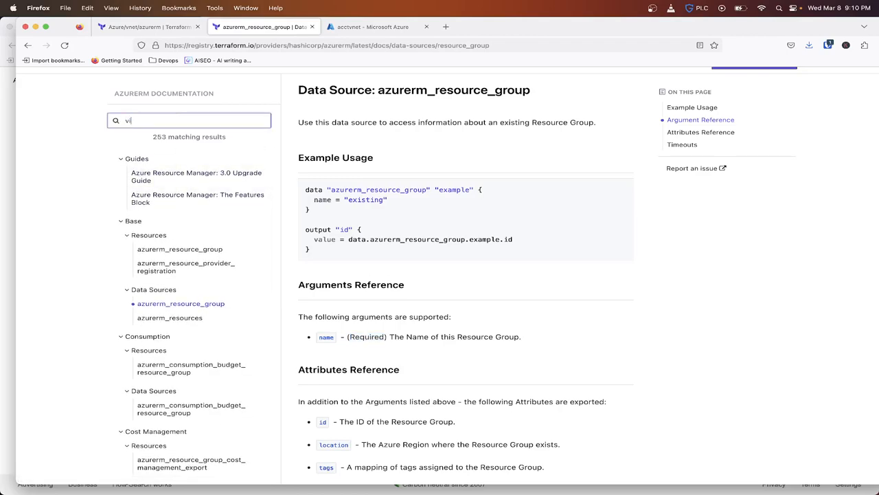
pyautogui.write('irtual network')
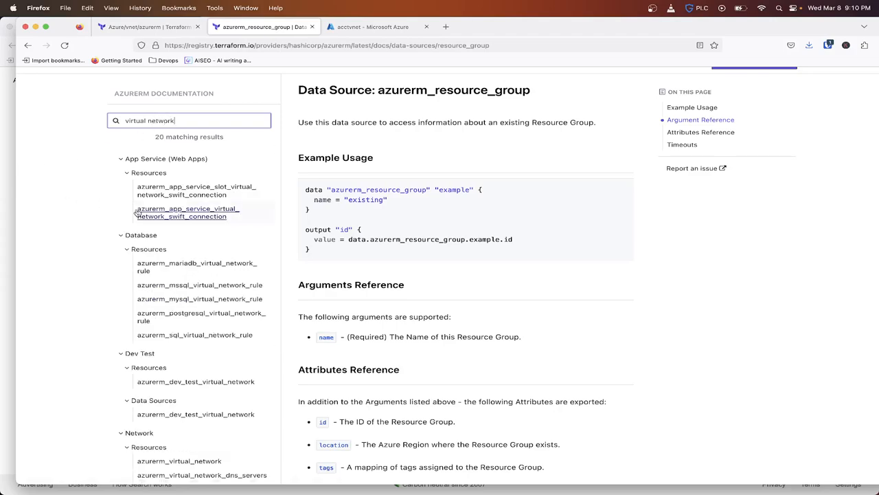
pyautogui.scroll(-3)
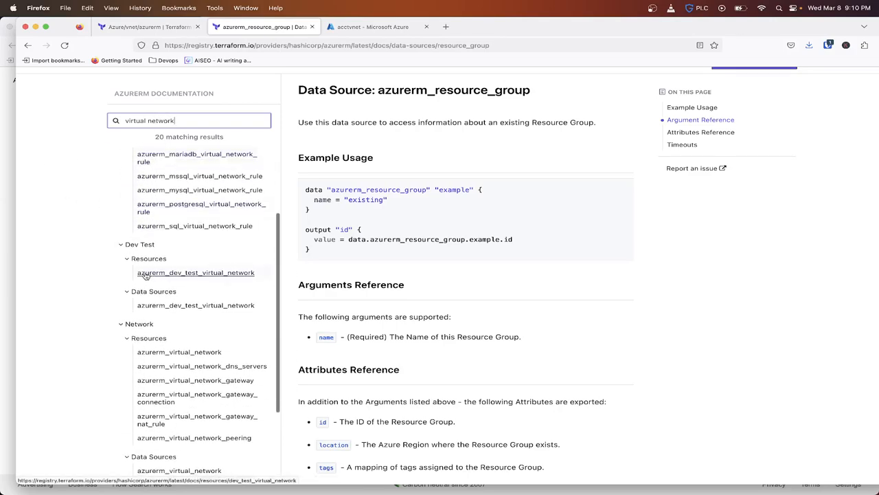
pyautogui.scroll(-3)
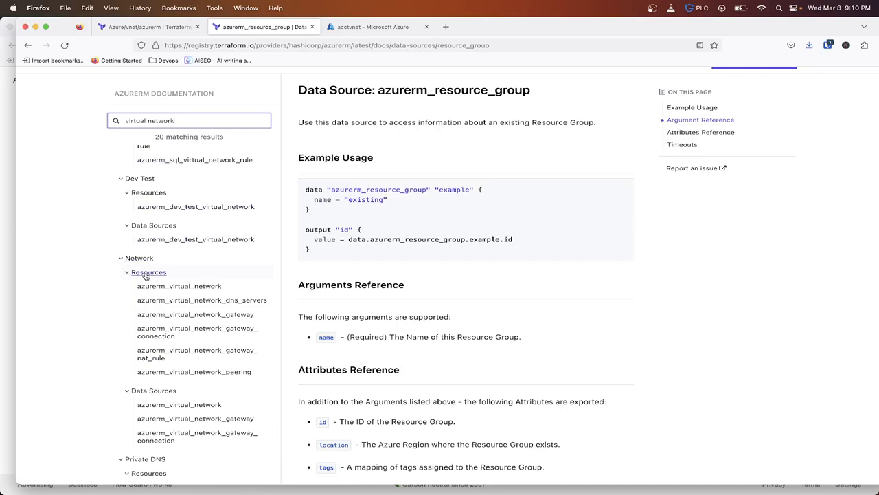